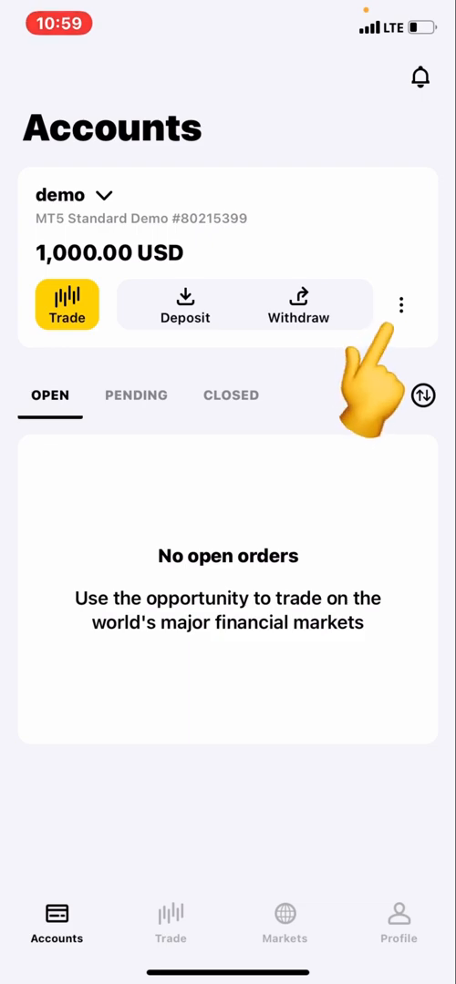
Open the demo account's three-dot menu beside Deposit and Withdraw.
{"action": "left_click", "coordinate": [401, 304]}
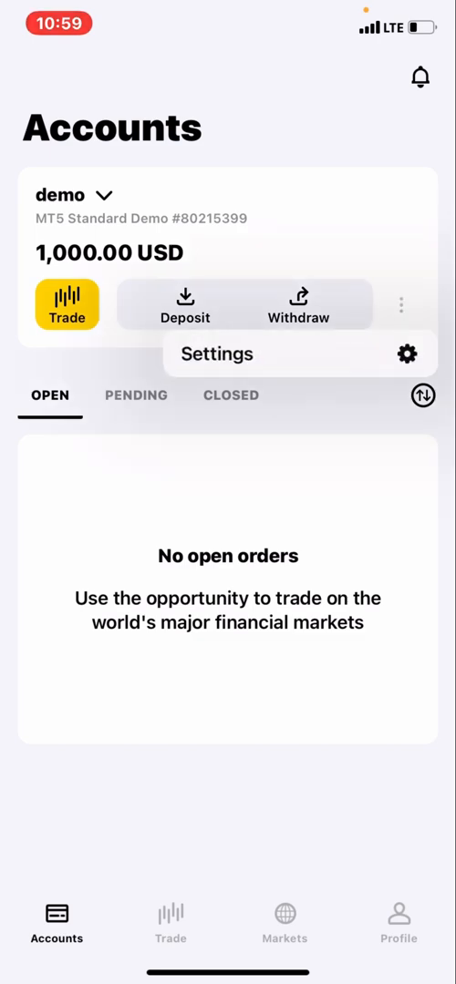
{"action": "left_click", "coordinate": [217, 354]}
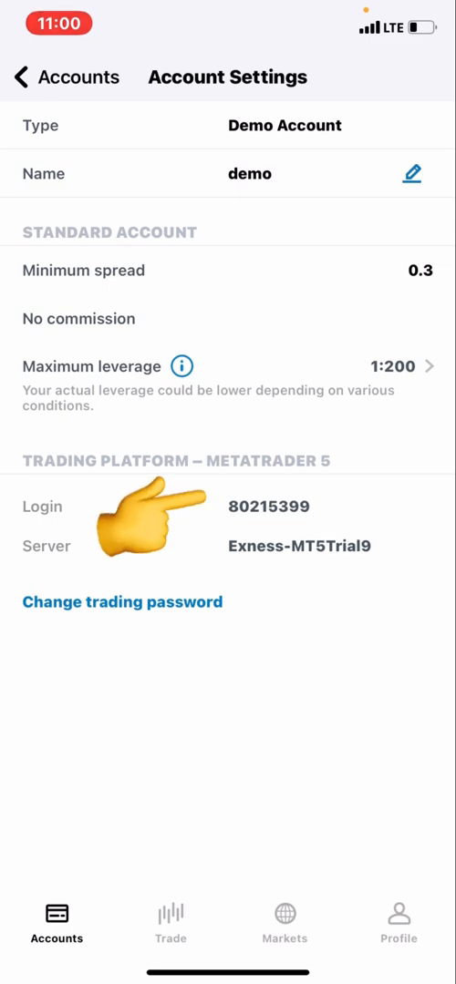
{"action": "mouse_move", "coordinate": [150, 524]}
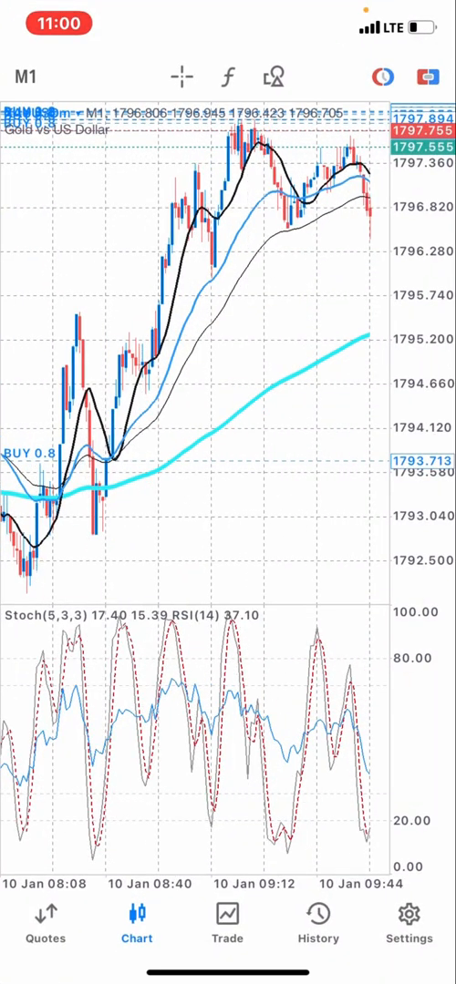
Start a new Exness Technologies account login in MetaTrader 5 and open the server list.
{"action": "left_click", "coordinate": [408, 922]}
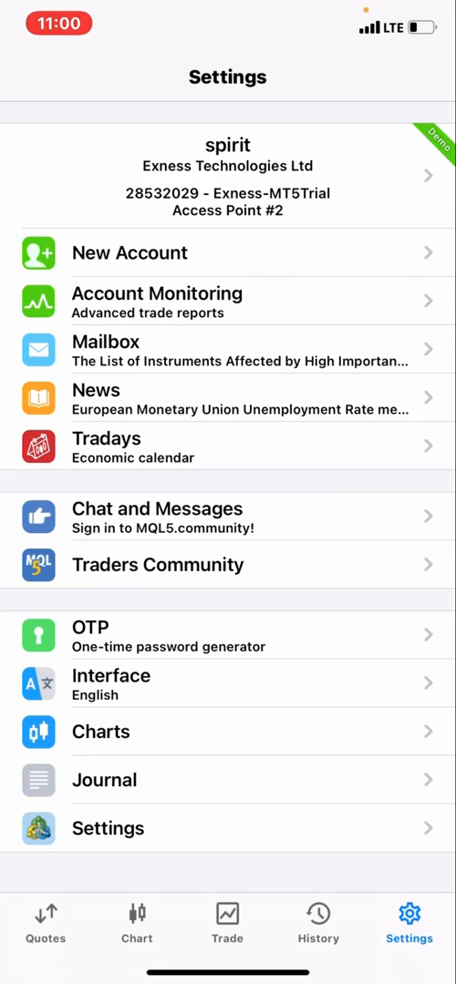
{"action": "left_click", "coordinate": [227, 176]}
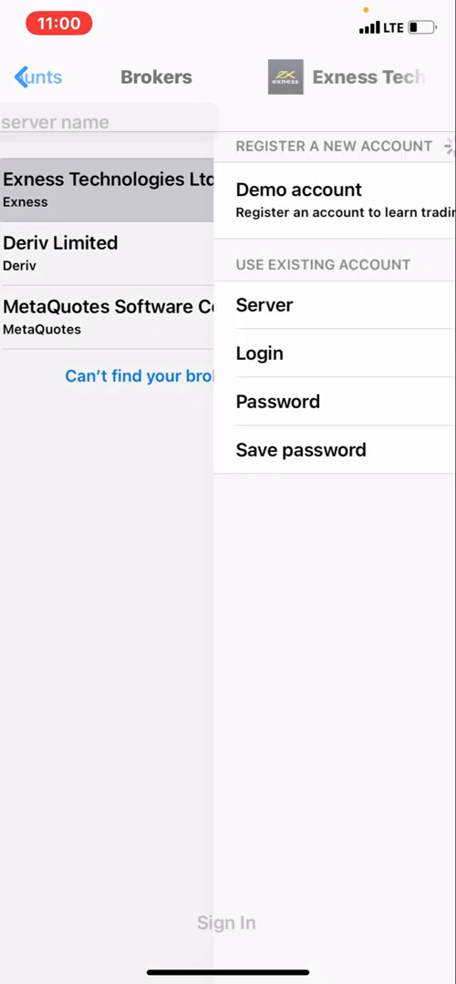
{"action": "left_click", "coordinate": [109, 189]}
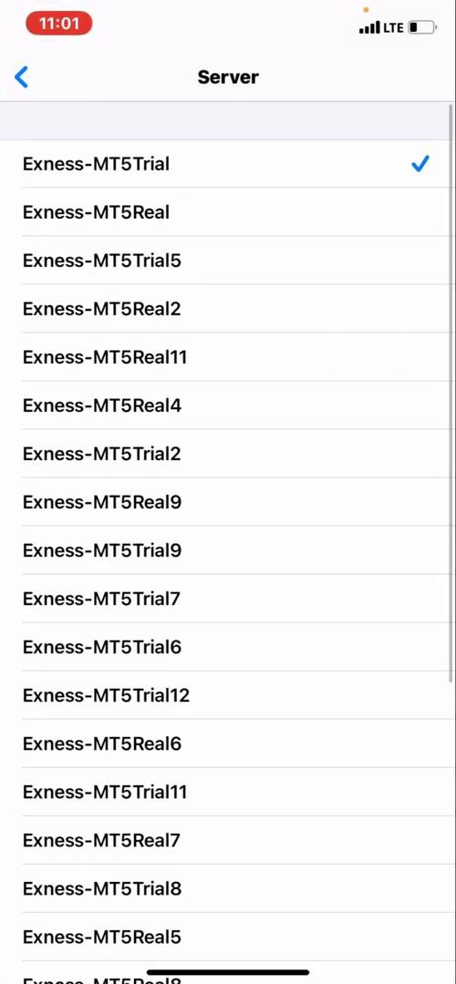
Scroll the server list and choose Exness-MT5Trial9.
{"action": "scroll", "scroll_direction": "down", "scroll_amount": 3}
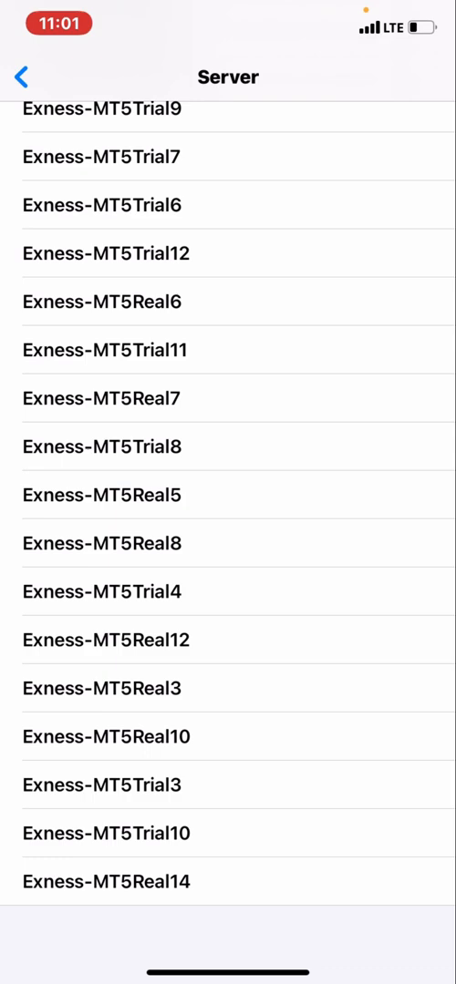
{"action": "scroll", "scroll_direction": "up", "scroll_amount": 3}
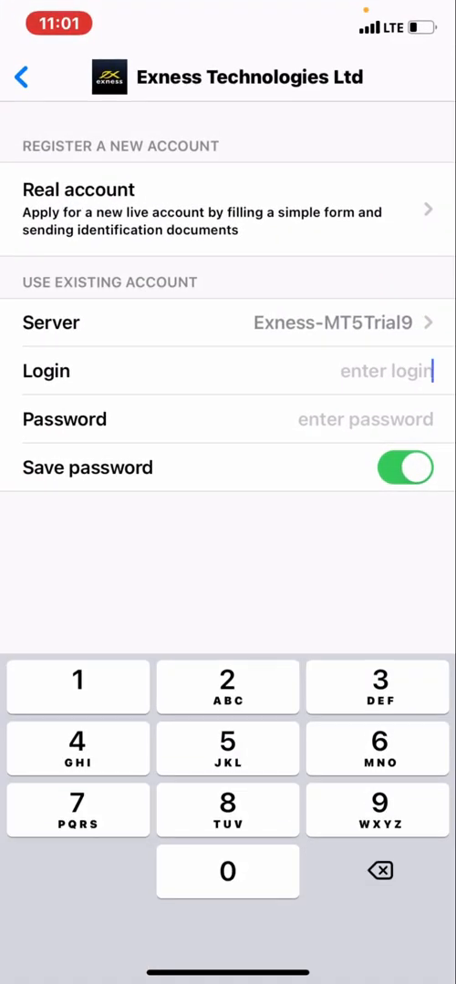
Enter demo account number 80215399 in the Login field.
{"action": "type", "text": "8029"}
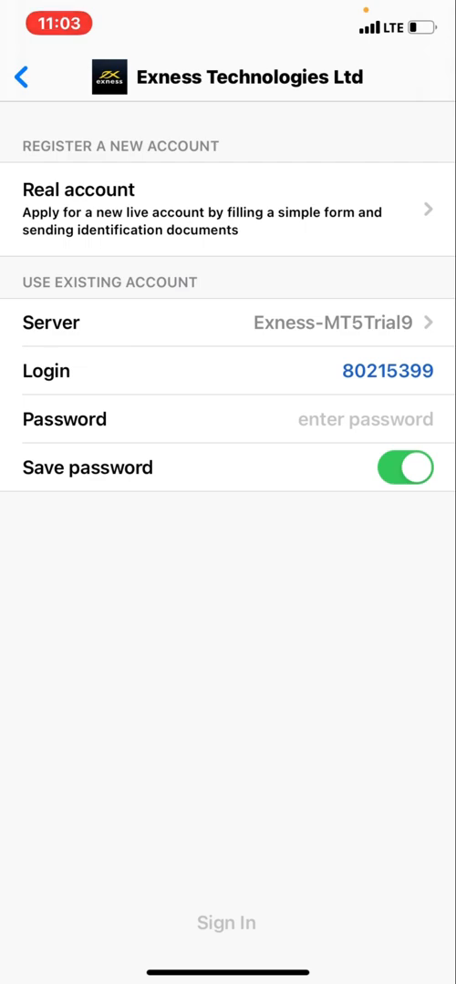
{"action": "left_click", "coordinate": [226, 921]}
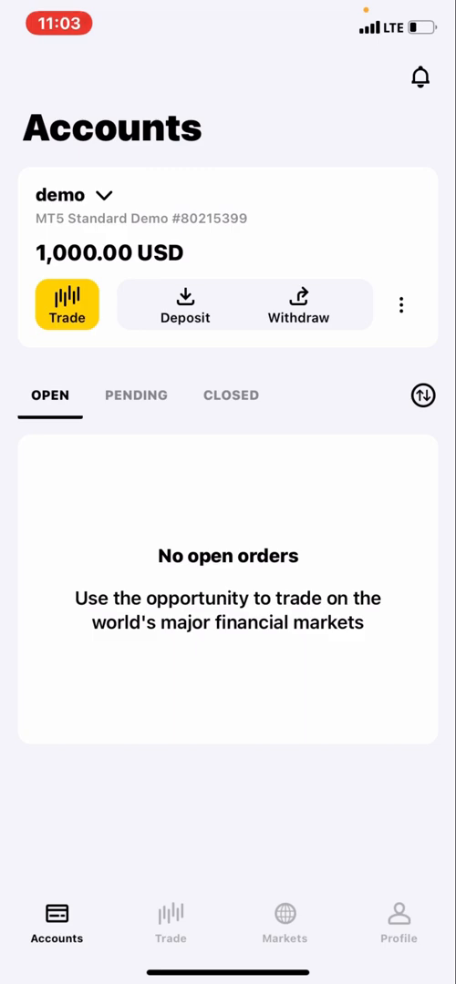
{"action": "left_click", "coordinate": [66, 305]}
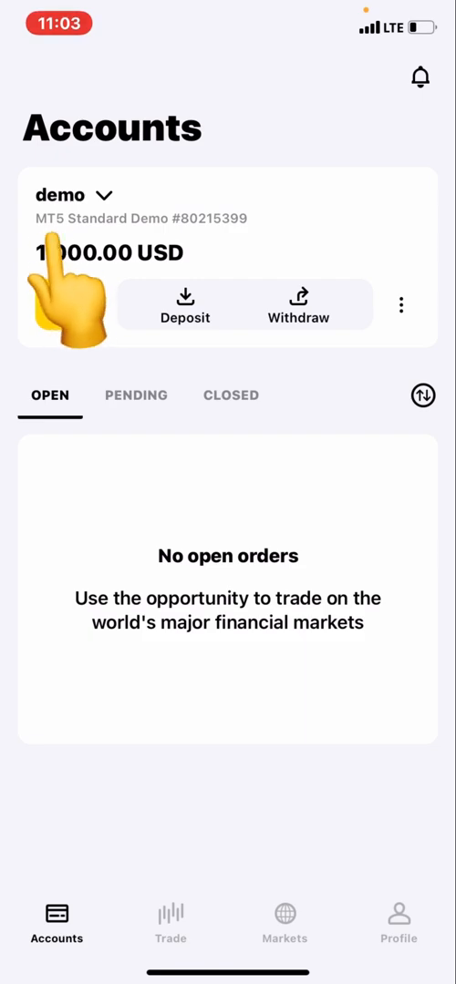
{"action": "left_click", "coordinate": [66, 305]}
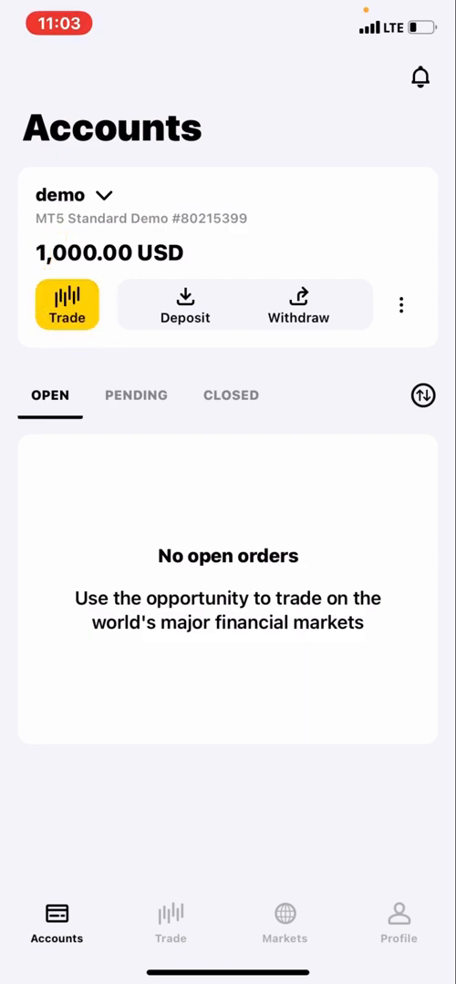